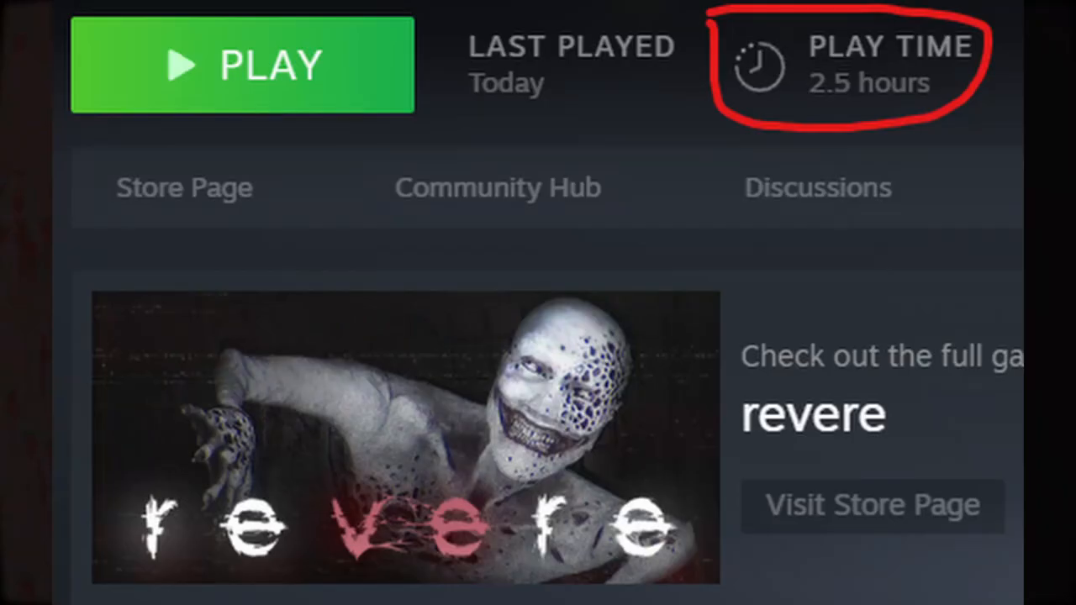
left_click(242, 63)
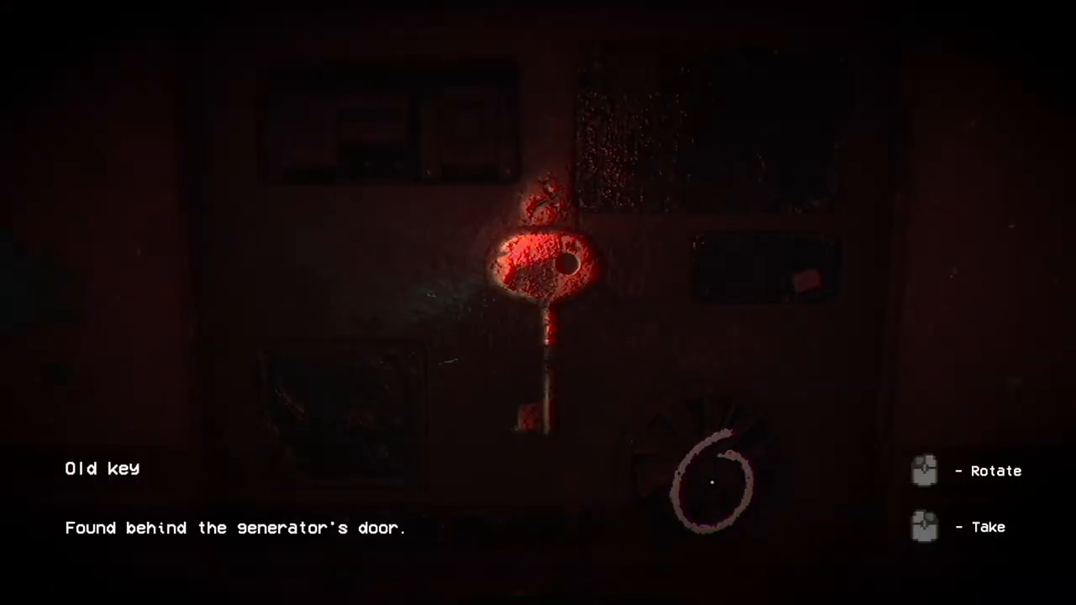
left_click(923, 521)
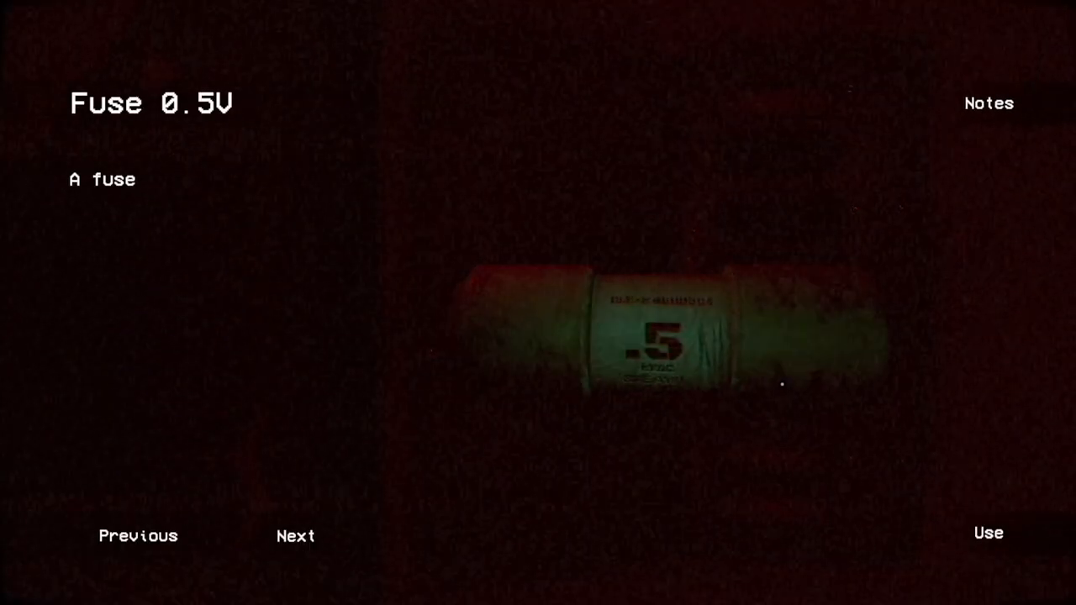
left_click(295, 535)
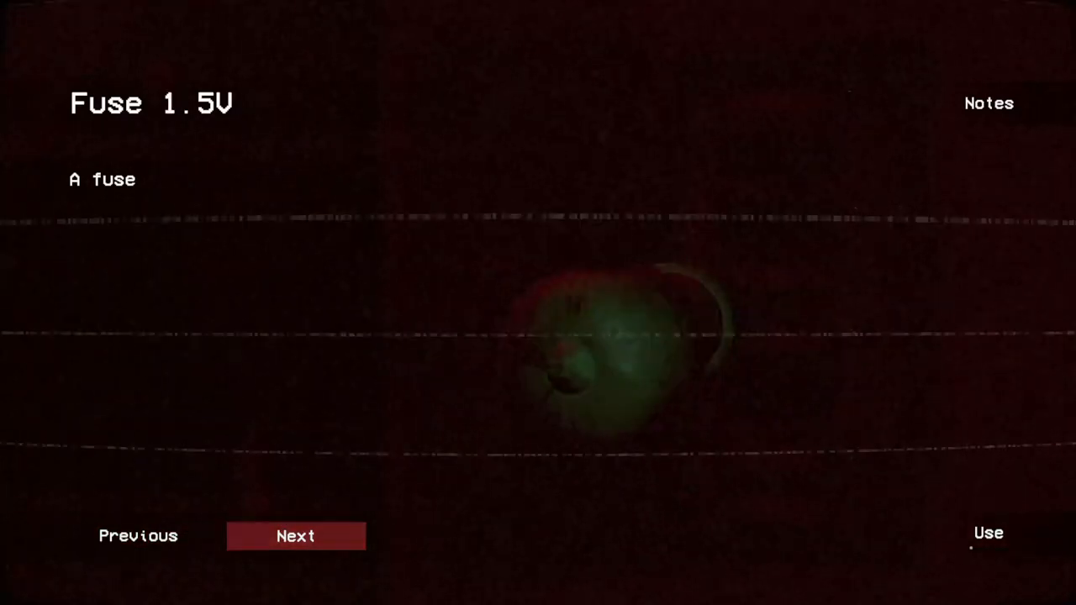